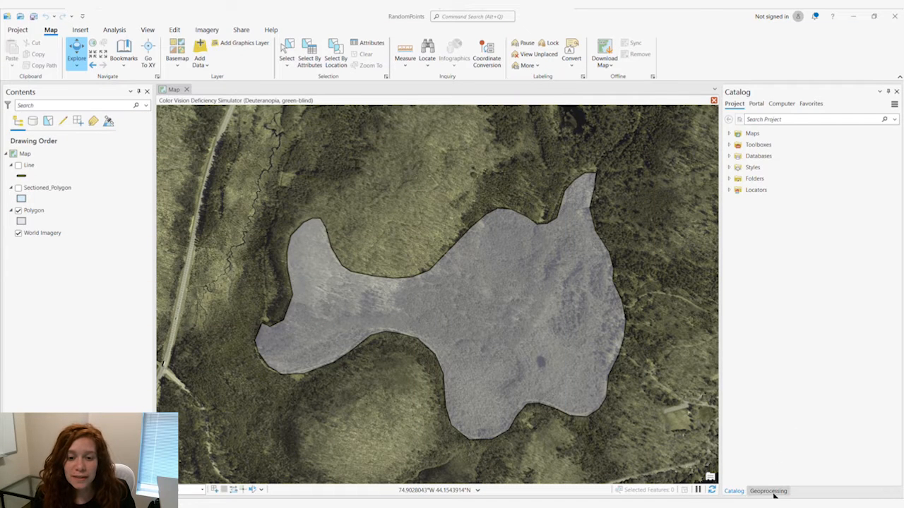
- Locate Create Random Points under Data Management Tools > Sampling in the Geoprocessing toolboxes
click(768, 491)
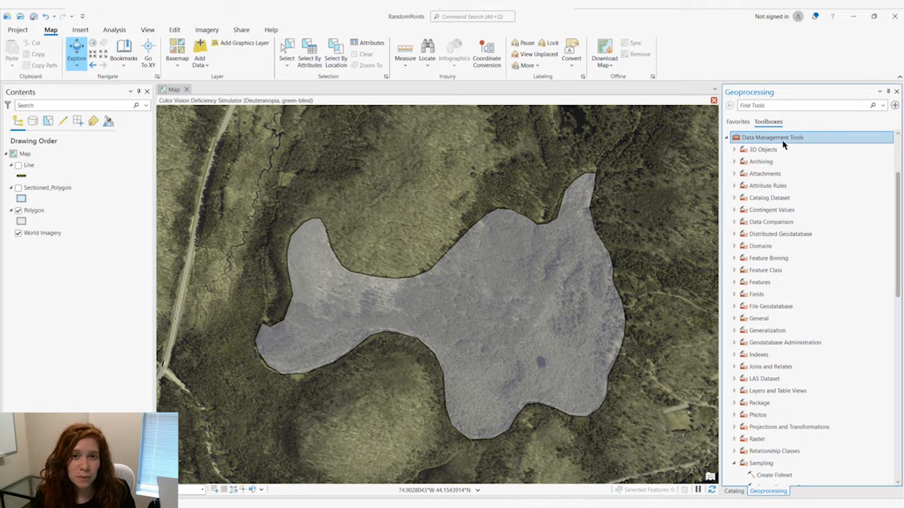
scroll(down, 3)
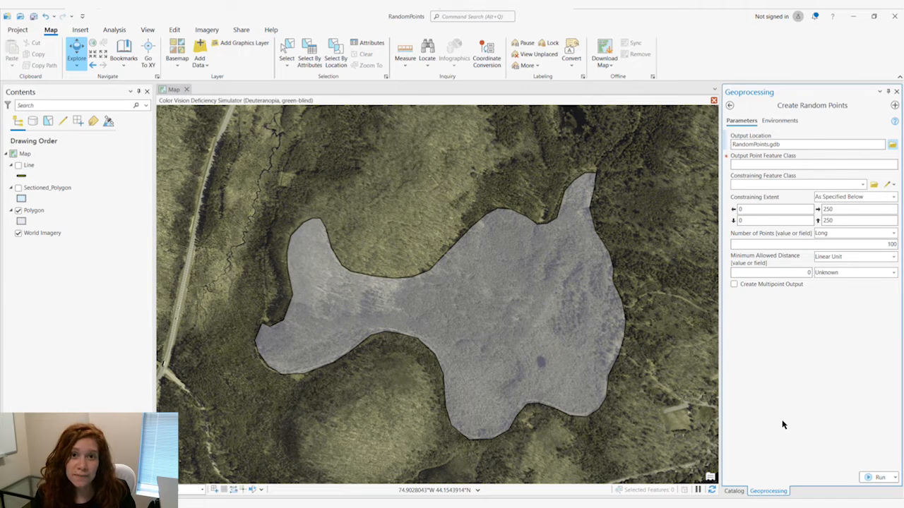
- Name the output PolygonPoints and constrain the points to the Polygon layer
click(812, 164)
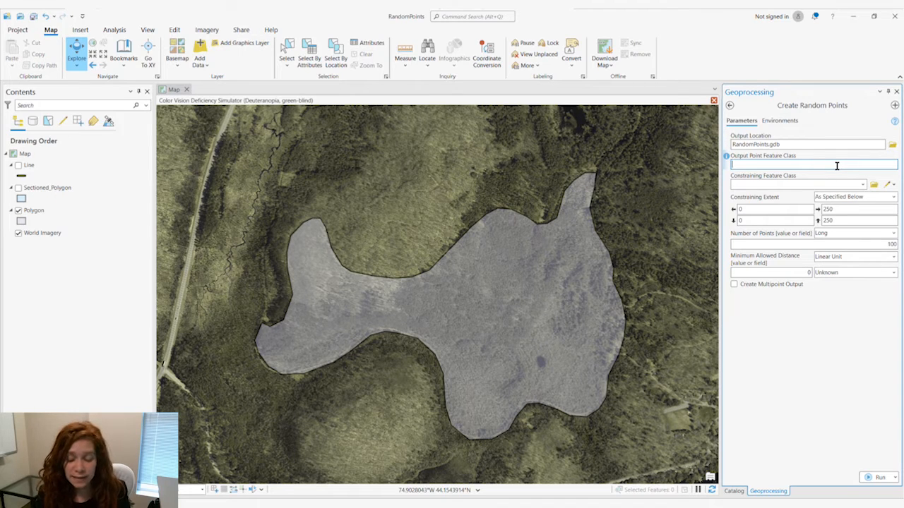
text(PolygonPoints)
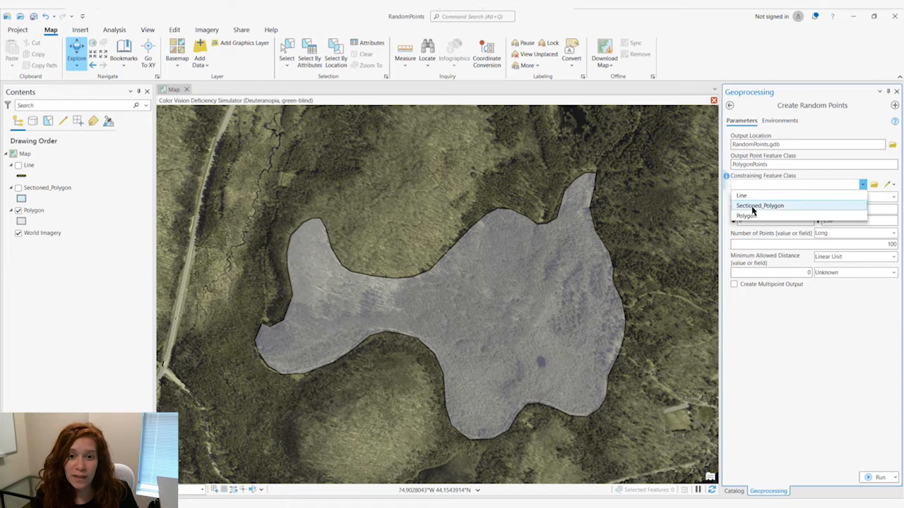
click(746, 214)
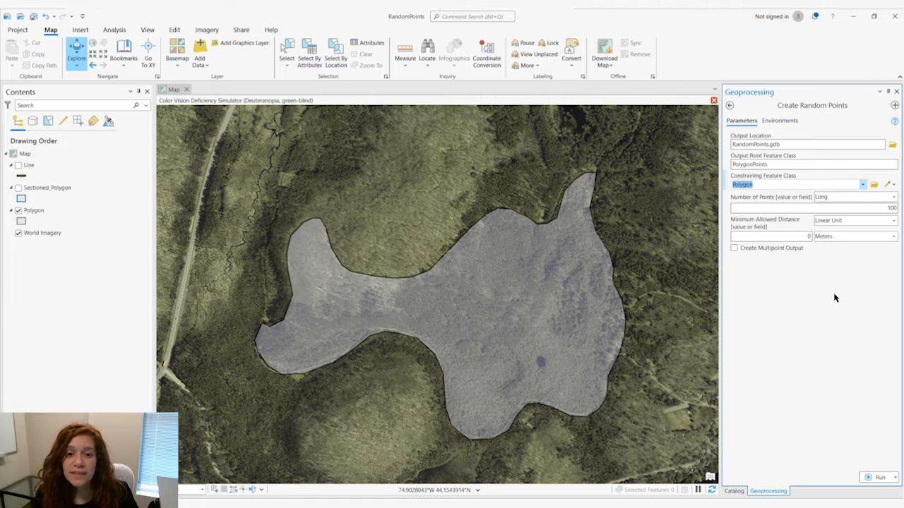
click(893, 196)
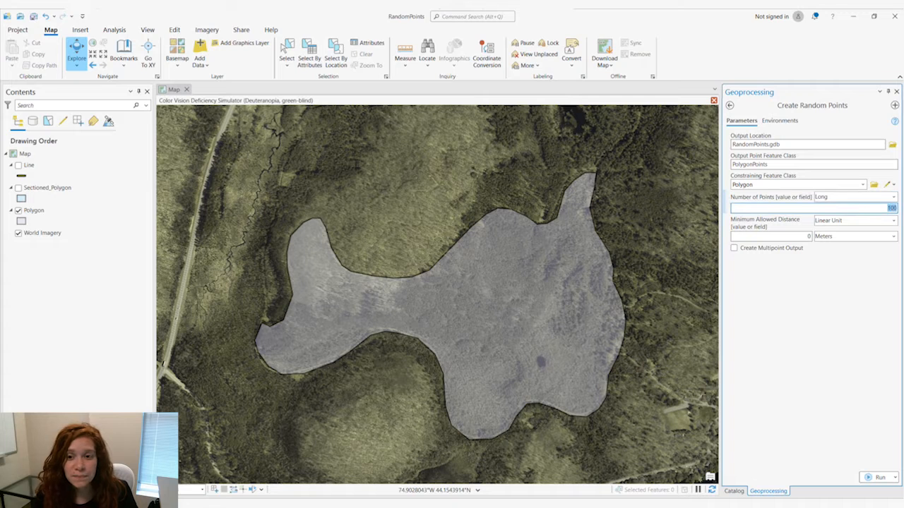
- Request 50 points at least 30 meters apart and run the tool
text(50)
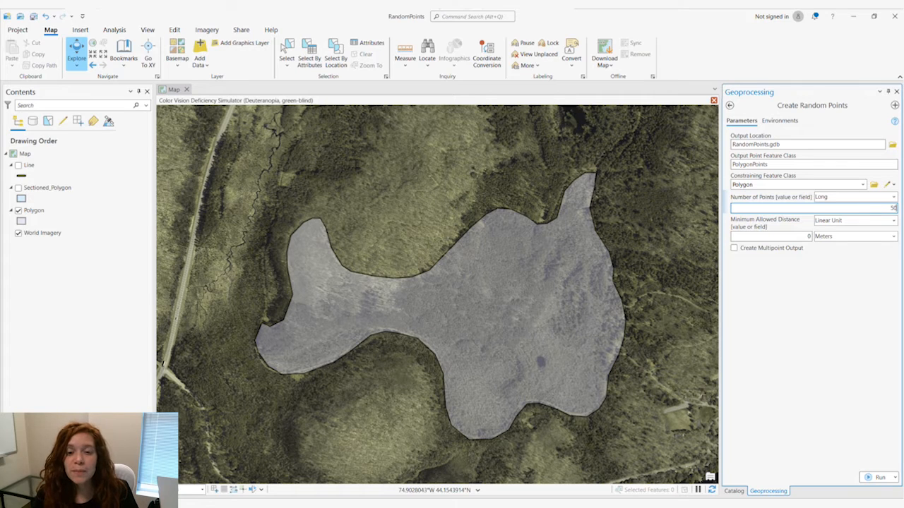
click(769, 238)
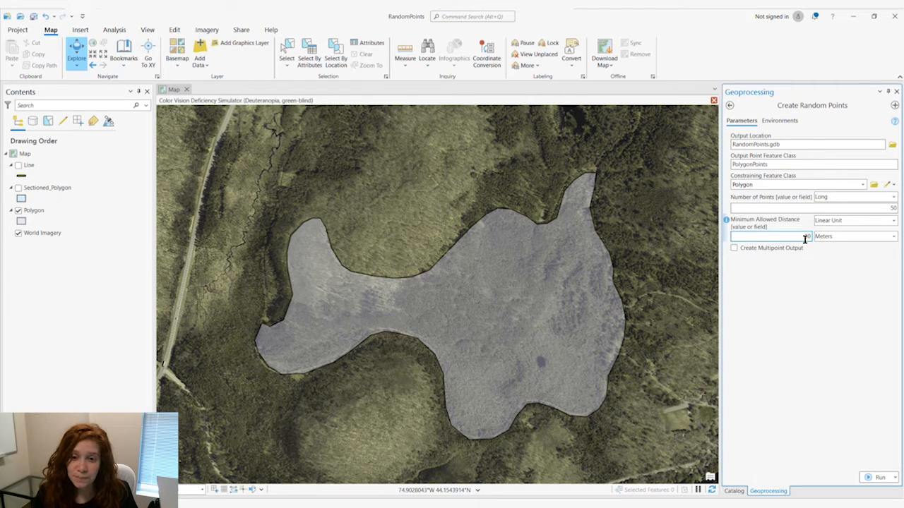
text(30)
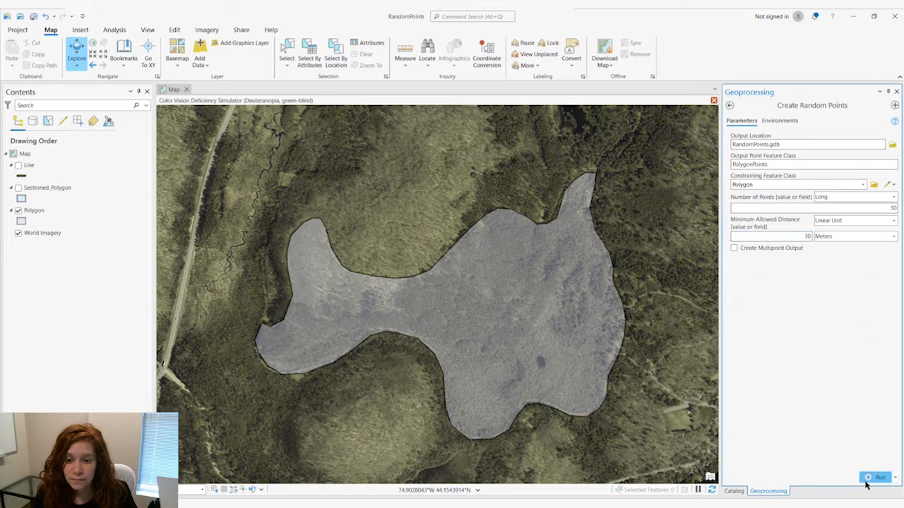
click(879, 478)
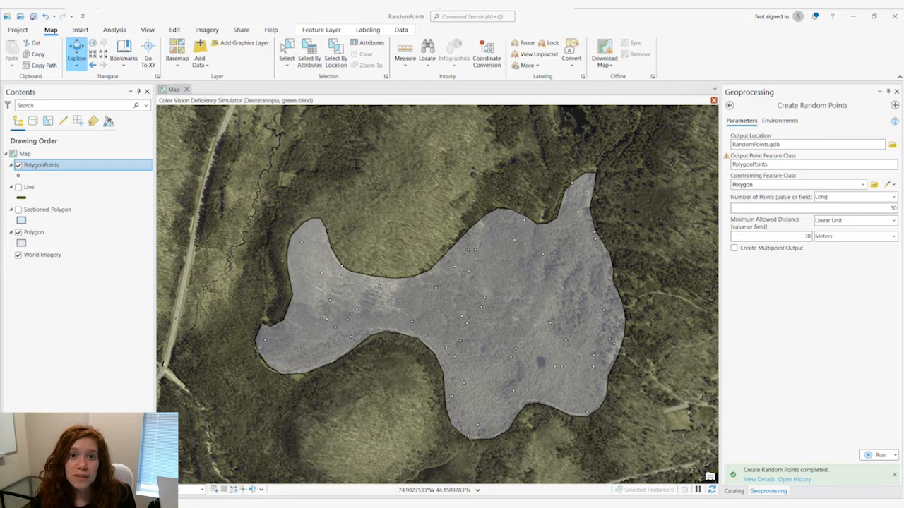
- Show Sectioned_Polygon, constrain the points to it, and run Create Random Points again
click(48, 210)
text(10)
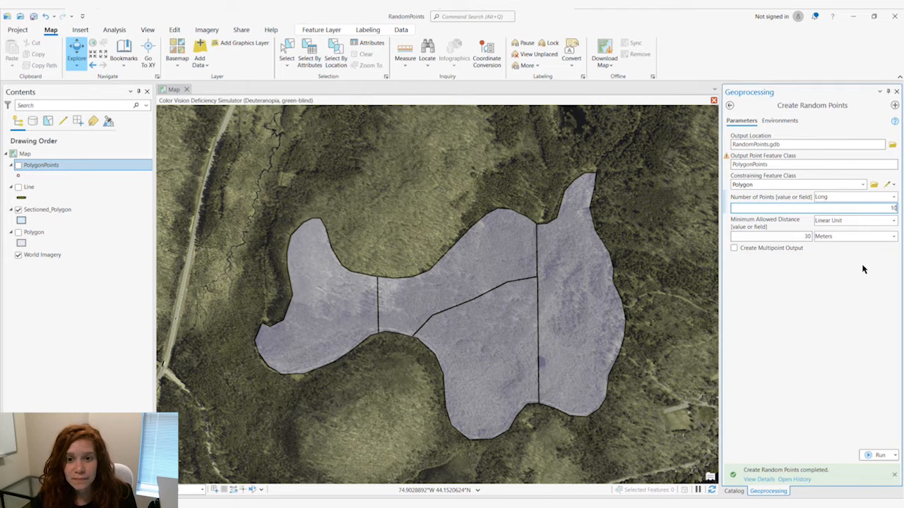
click(862, 184)
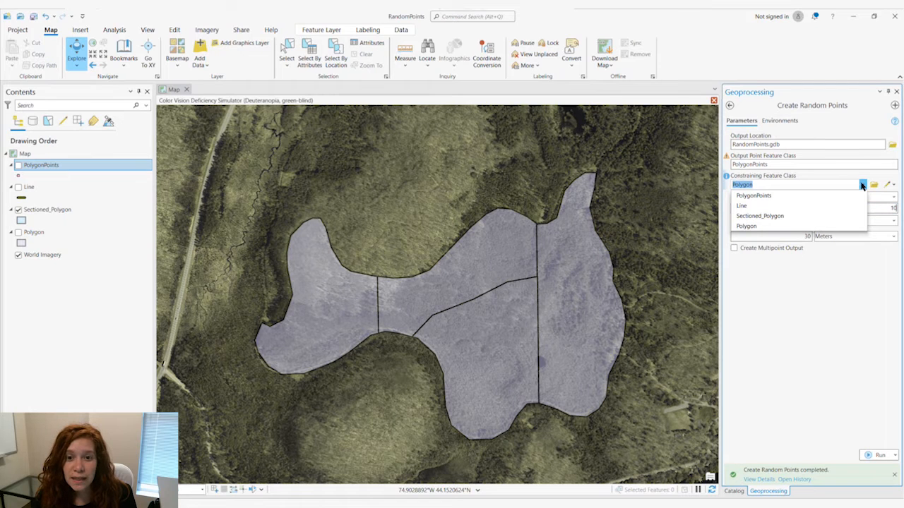
click(760, 215)
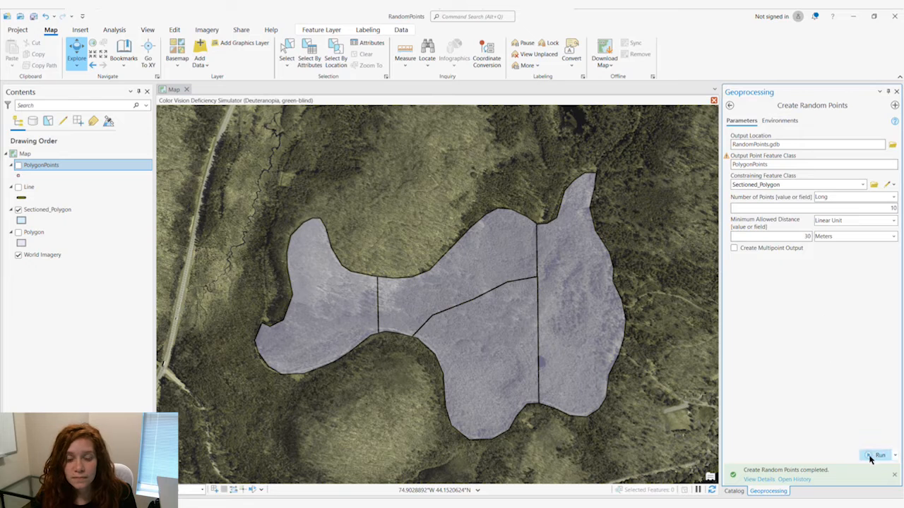
click(880, 454)
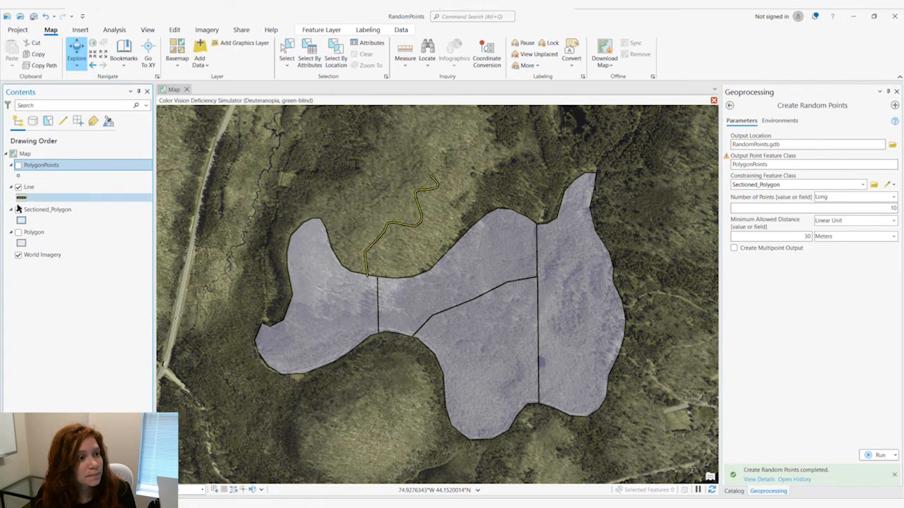
- Zoom the map to the Line layer and rename the output to LinePoints
right_click(28, 186)
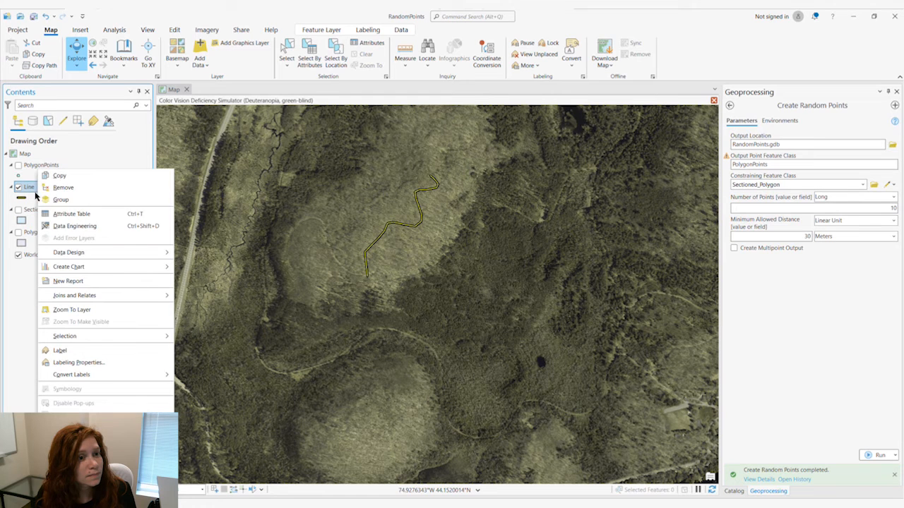
click(71, 309)
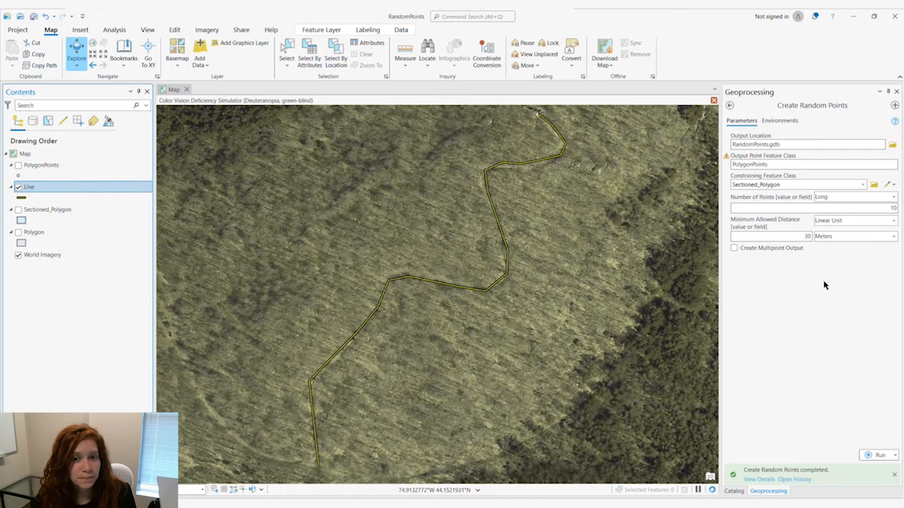
click(812, 164)
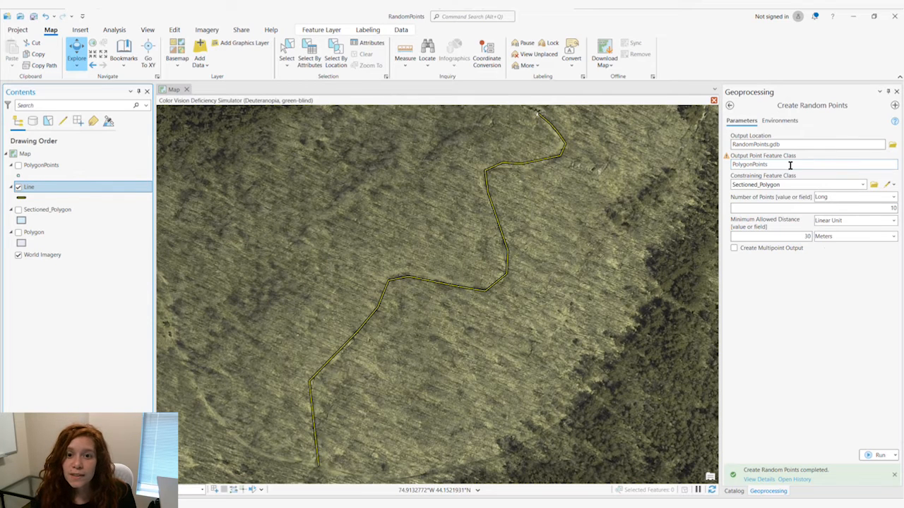
click(791, 164)
text(Line)
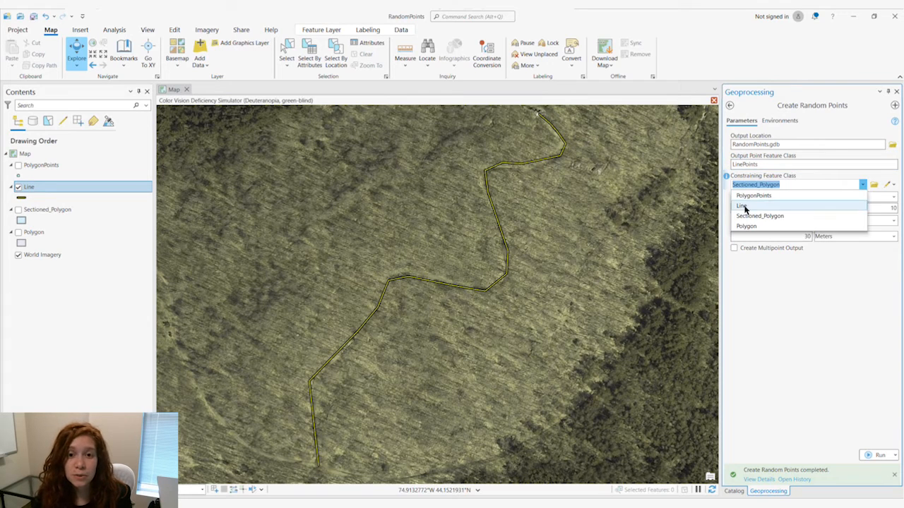
- Constrain the points to the Line with 50 points requested
click(742, 206)
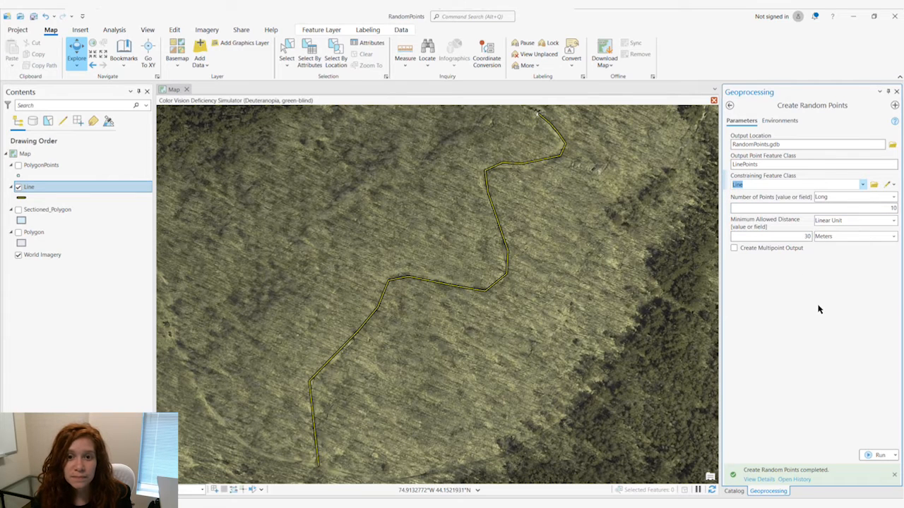
mouse_move(821, 308)
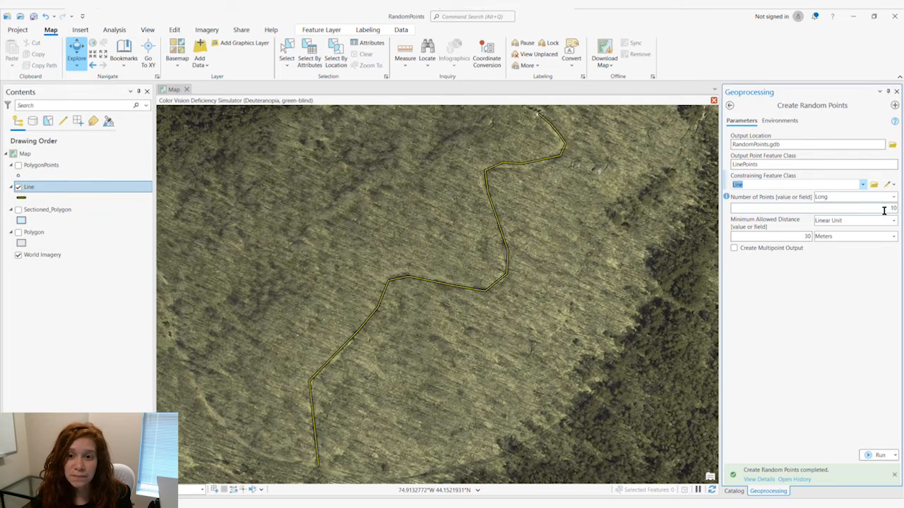
text(50)
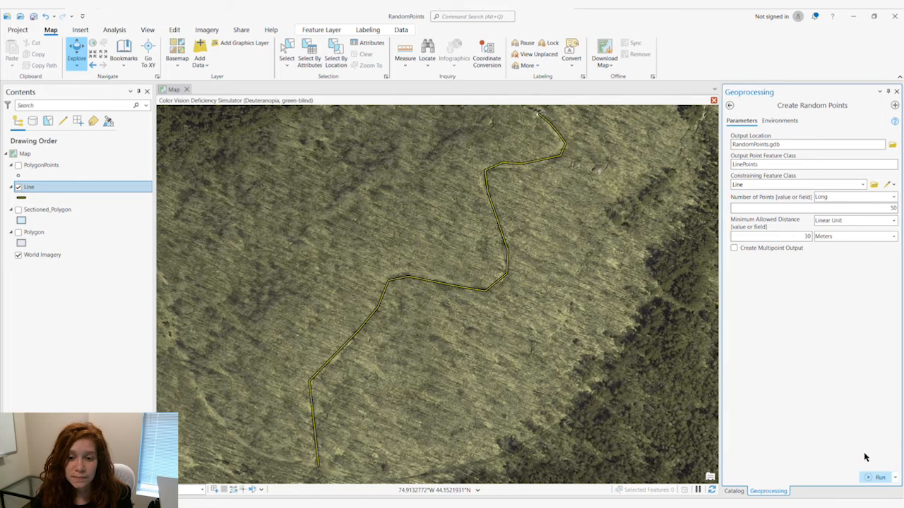
- Run the tool to generate LinePoints along the Line, then enter 10 in the pane
click(880, 477)
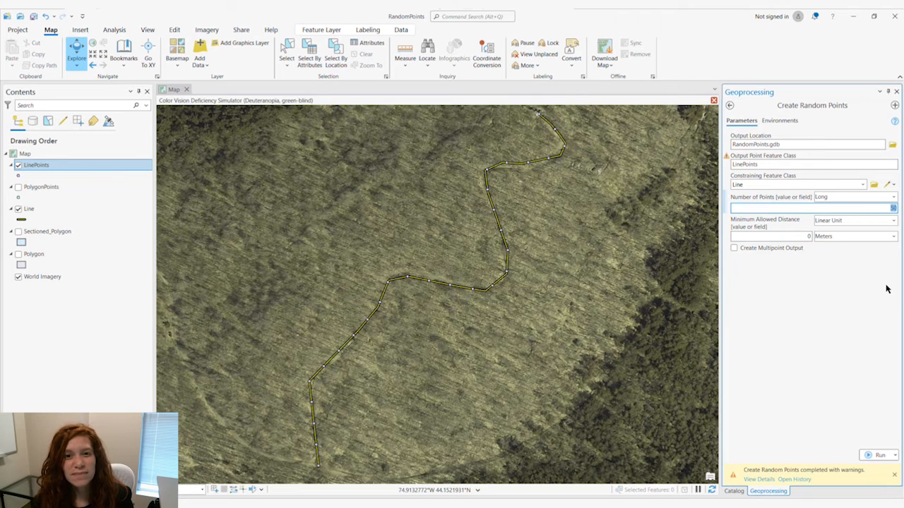
text(10)
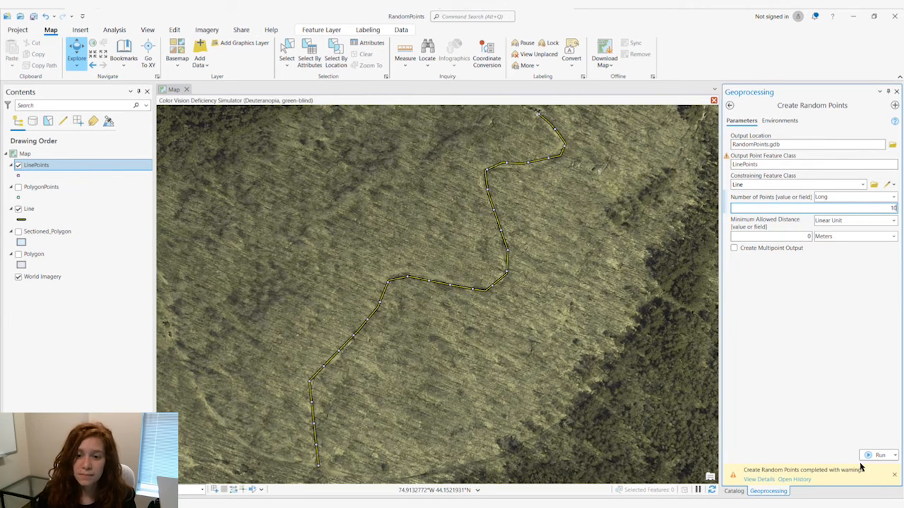